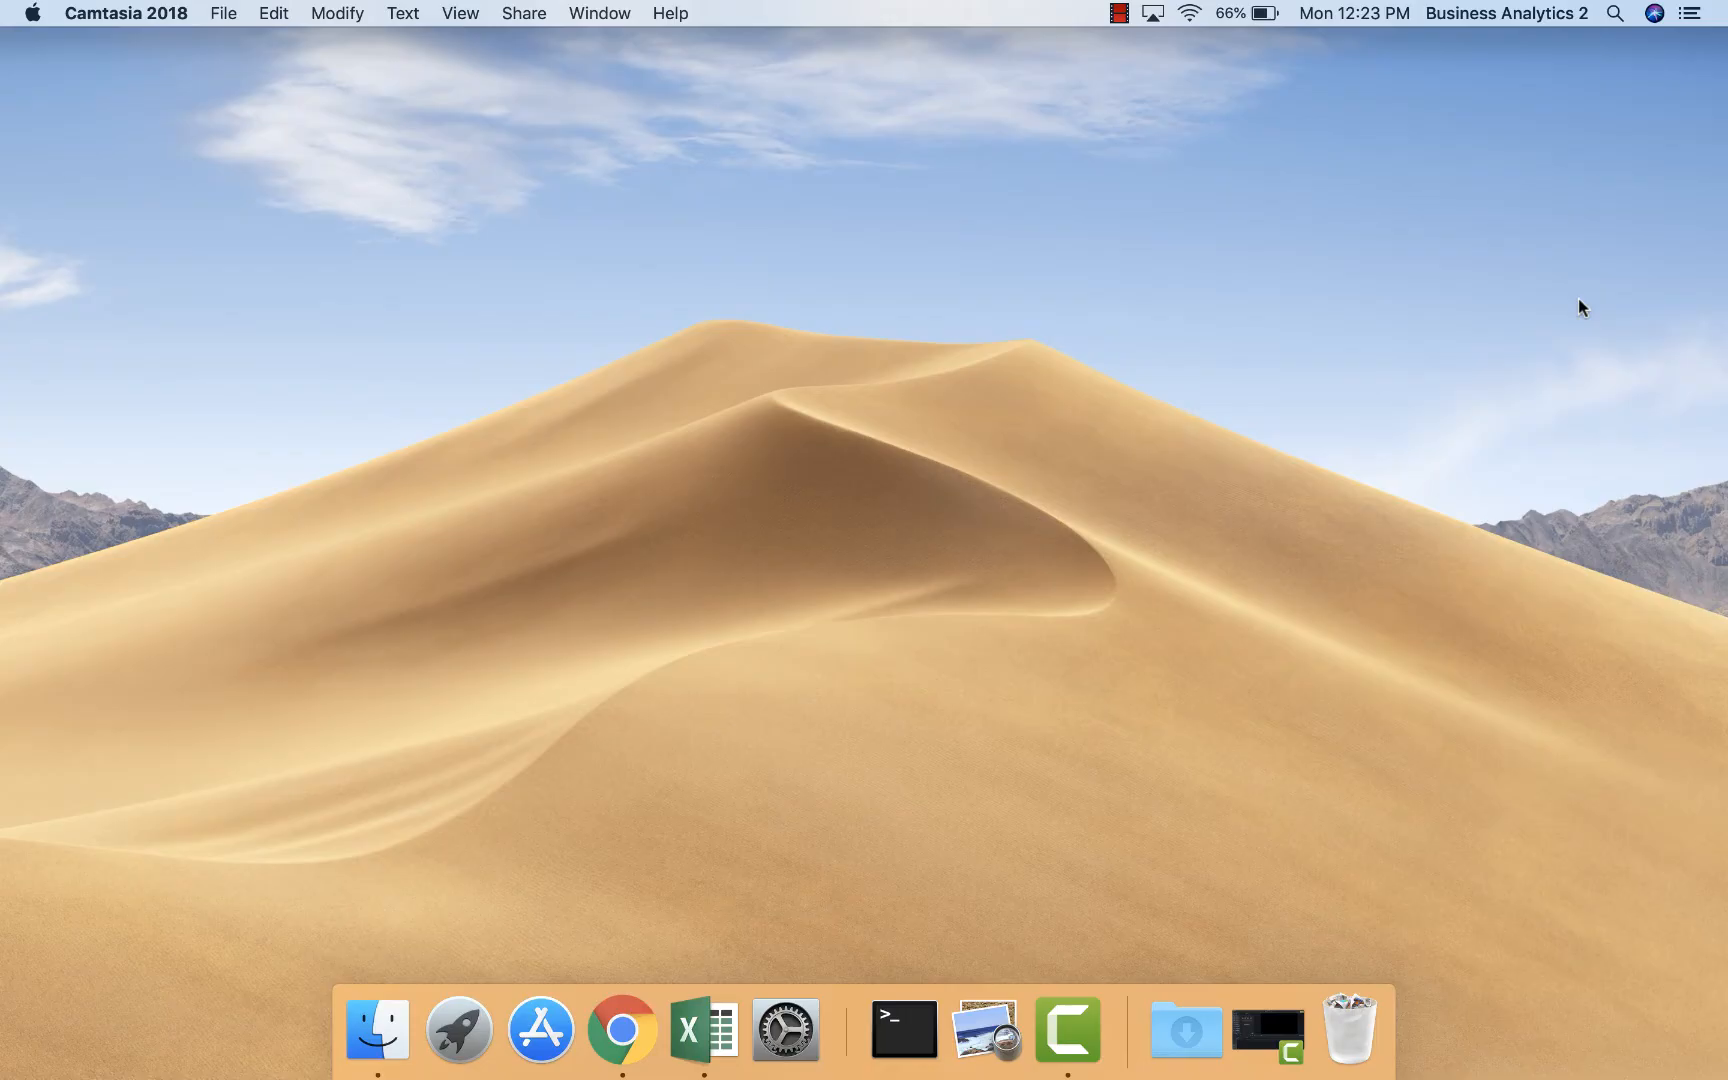
{"action": "mouse_move", "coordinate": [976, 253]}
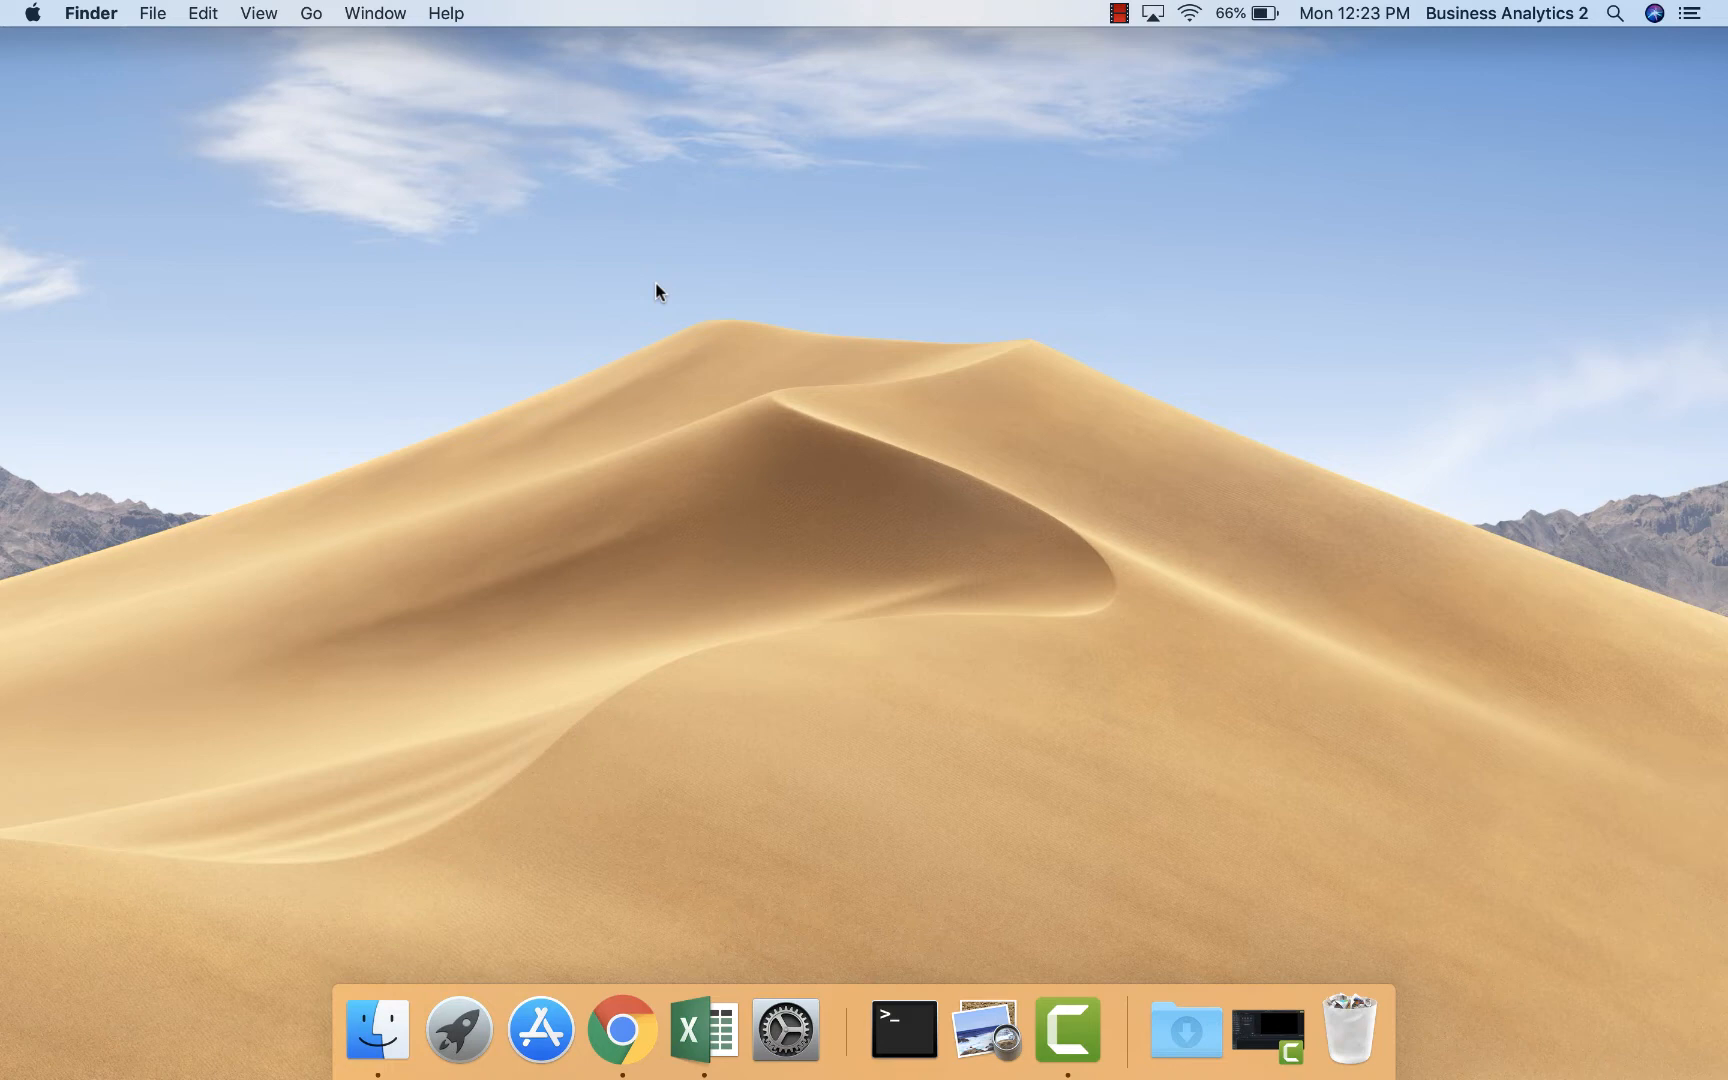
{"action": "mouse_move", "coordinate": [314, 28]}
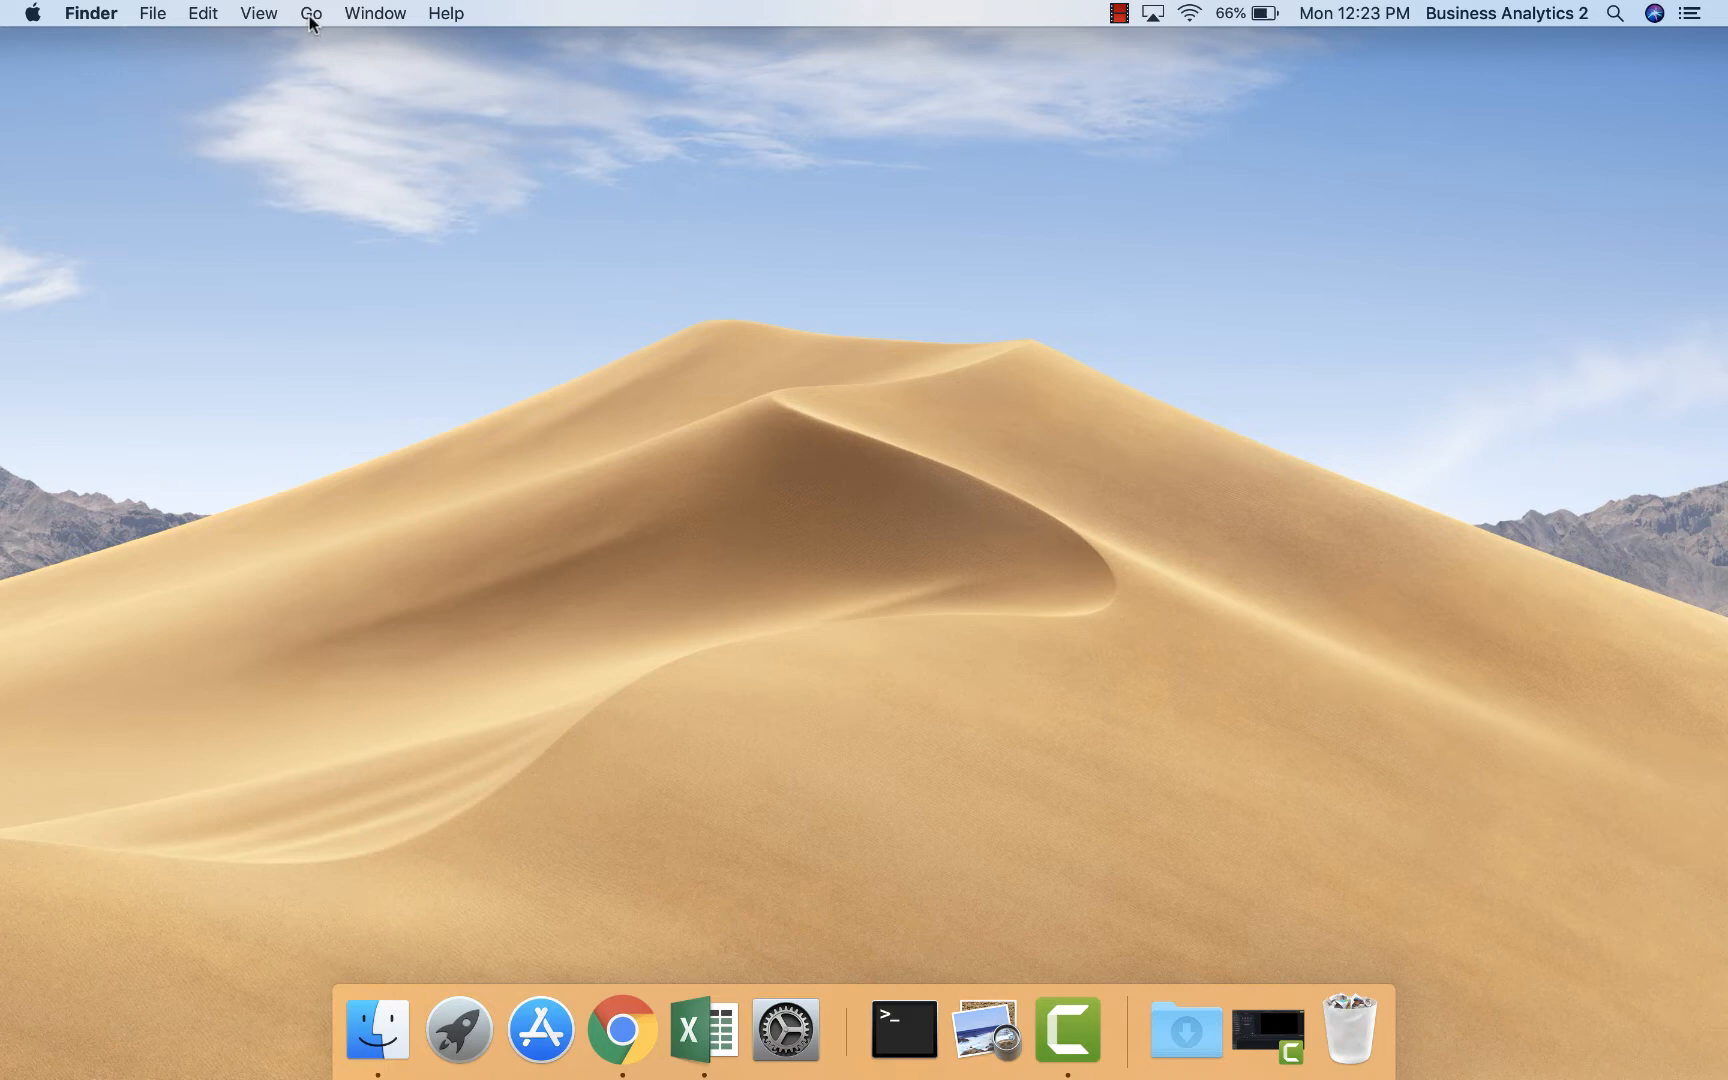
Open the Utilities folder from Finder's Go menu
{"action": "left_click", "coordinate": [313, 13]}
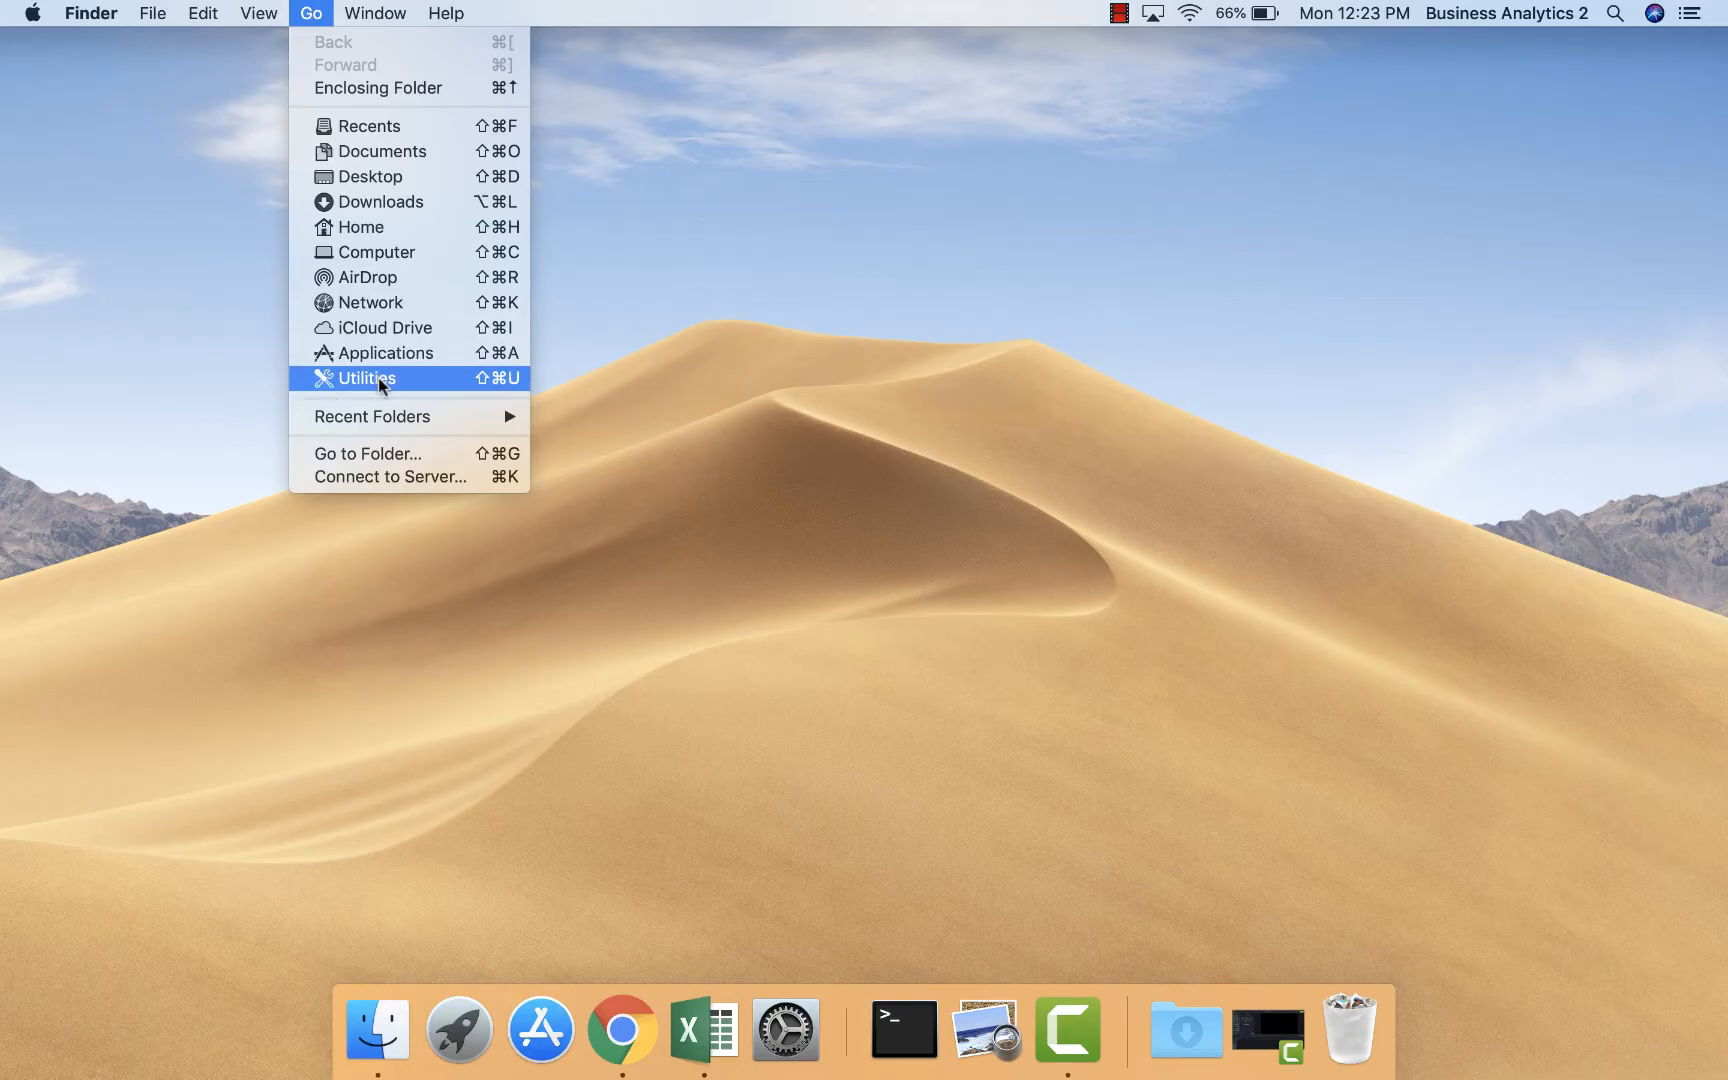
{"action": "left_click", "coordinate": [368, 378]}
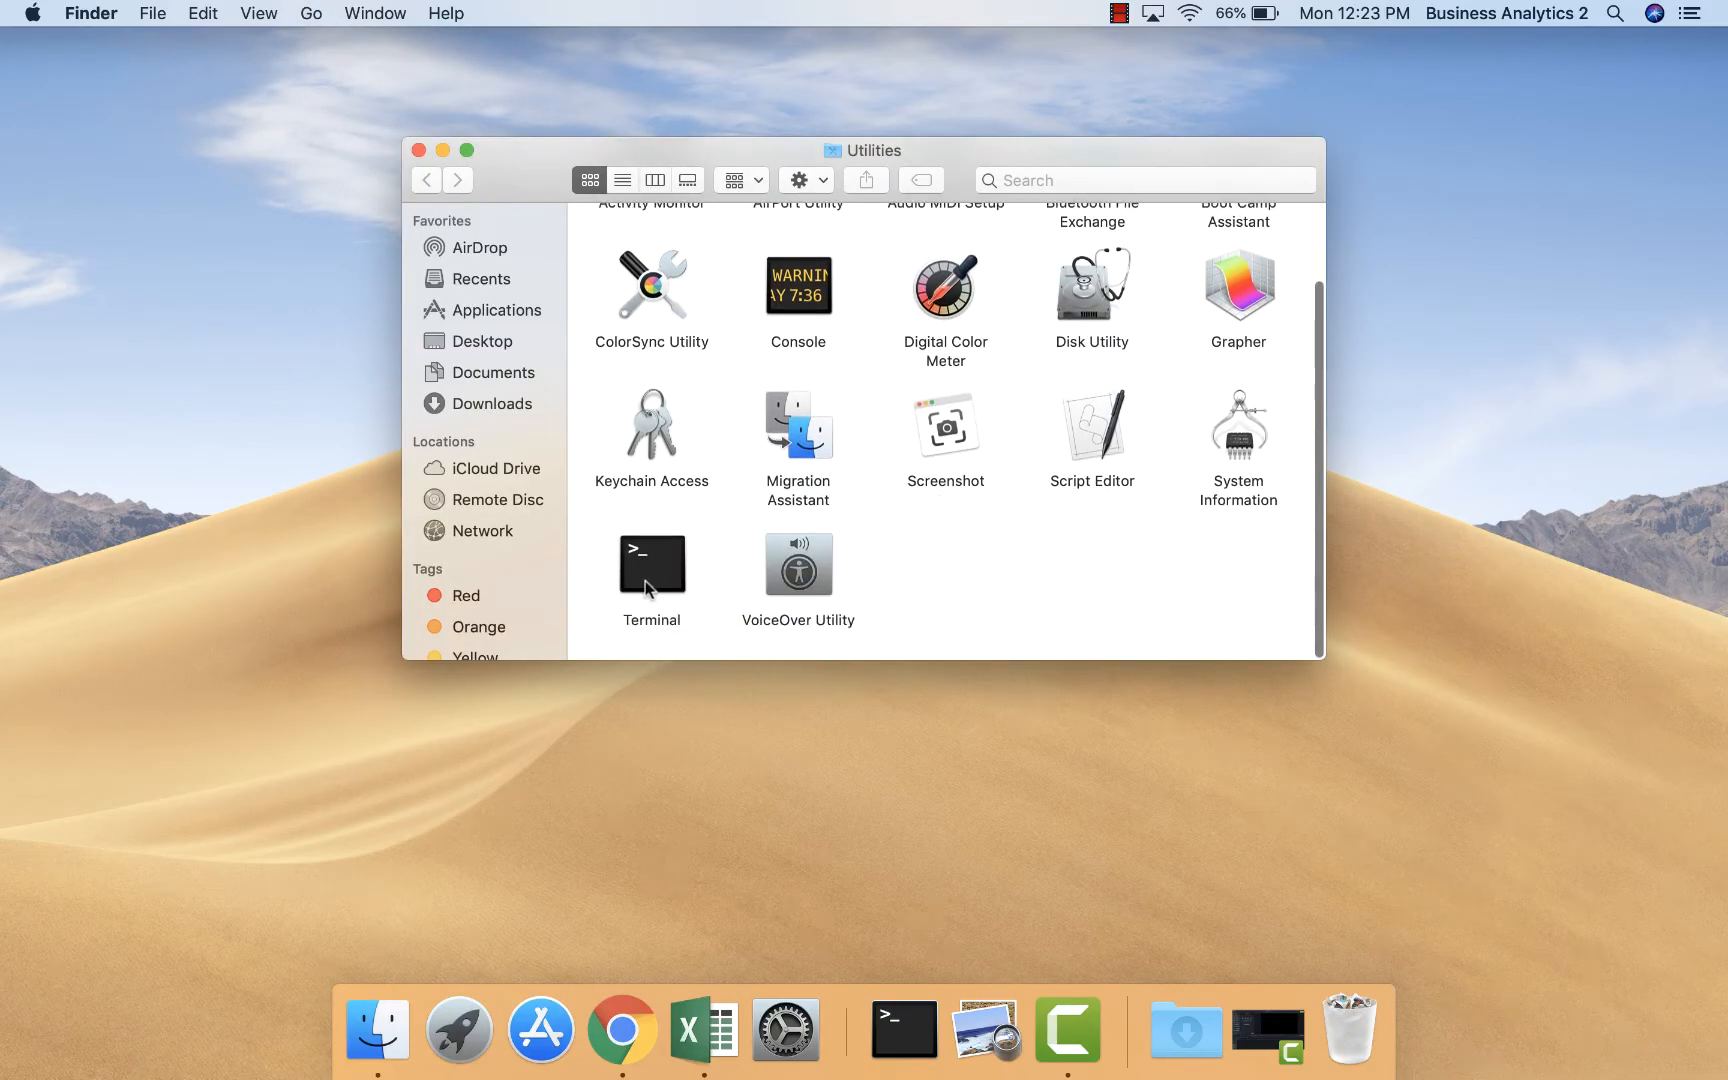
Launch Terminal and run ifconfig -a to list all network interfaces
{"action": "double_click", "coordinate": [651, 566]}
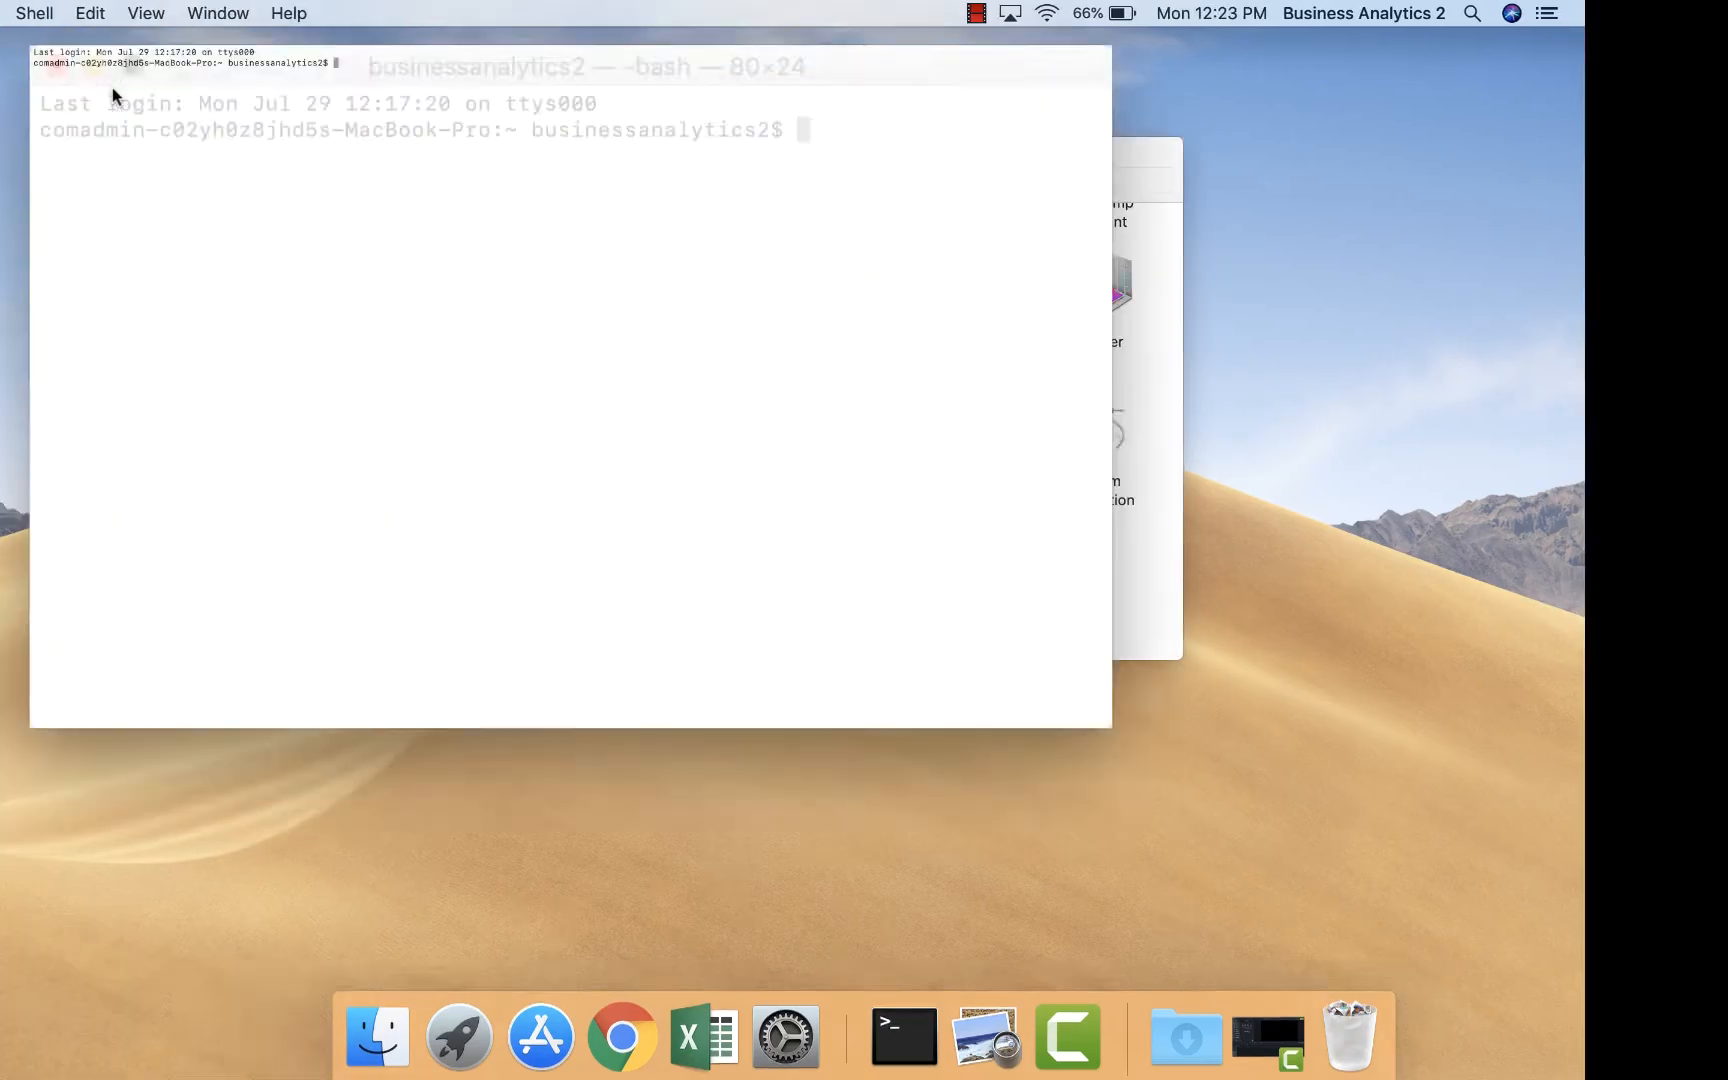
{"action": "type", "text": "ifconfig -a"}
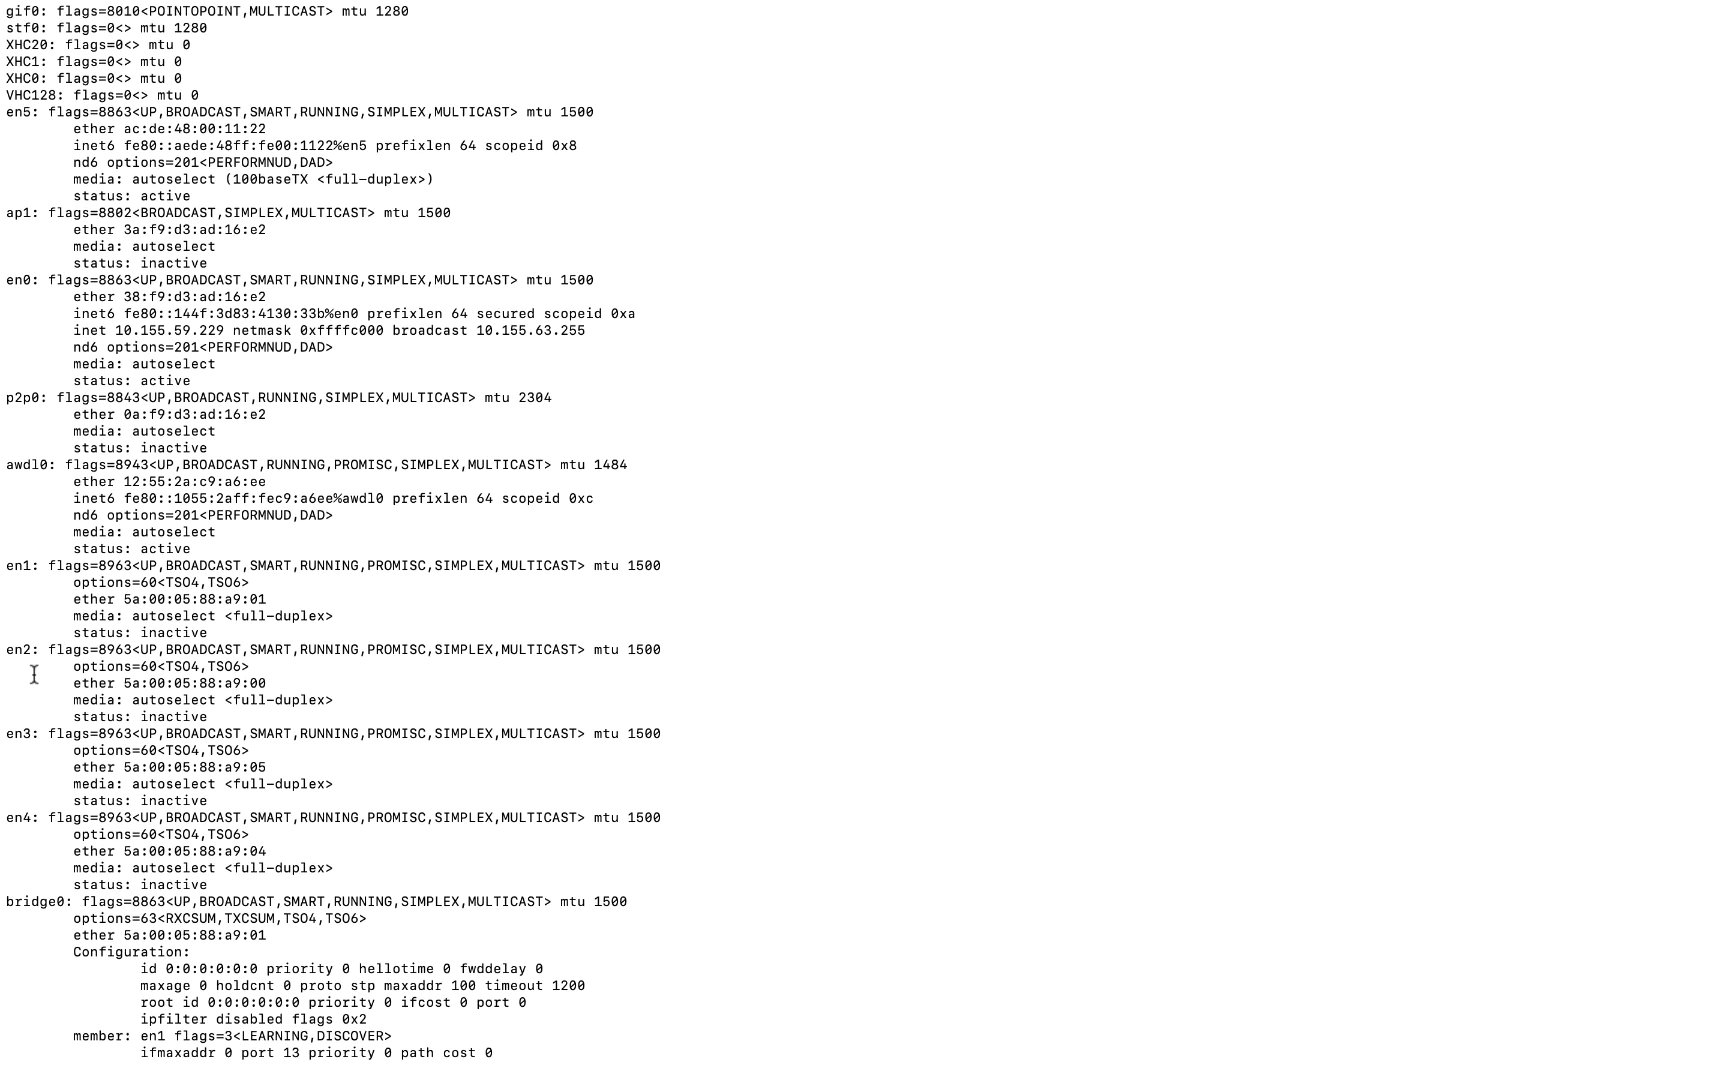
Scroll the ifconfig -a output and highlight the en0 adapter name
{"action": "scroll", "scroll_direction": "down", "scroll_amount": 3}
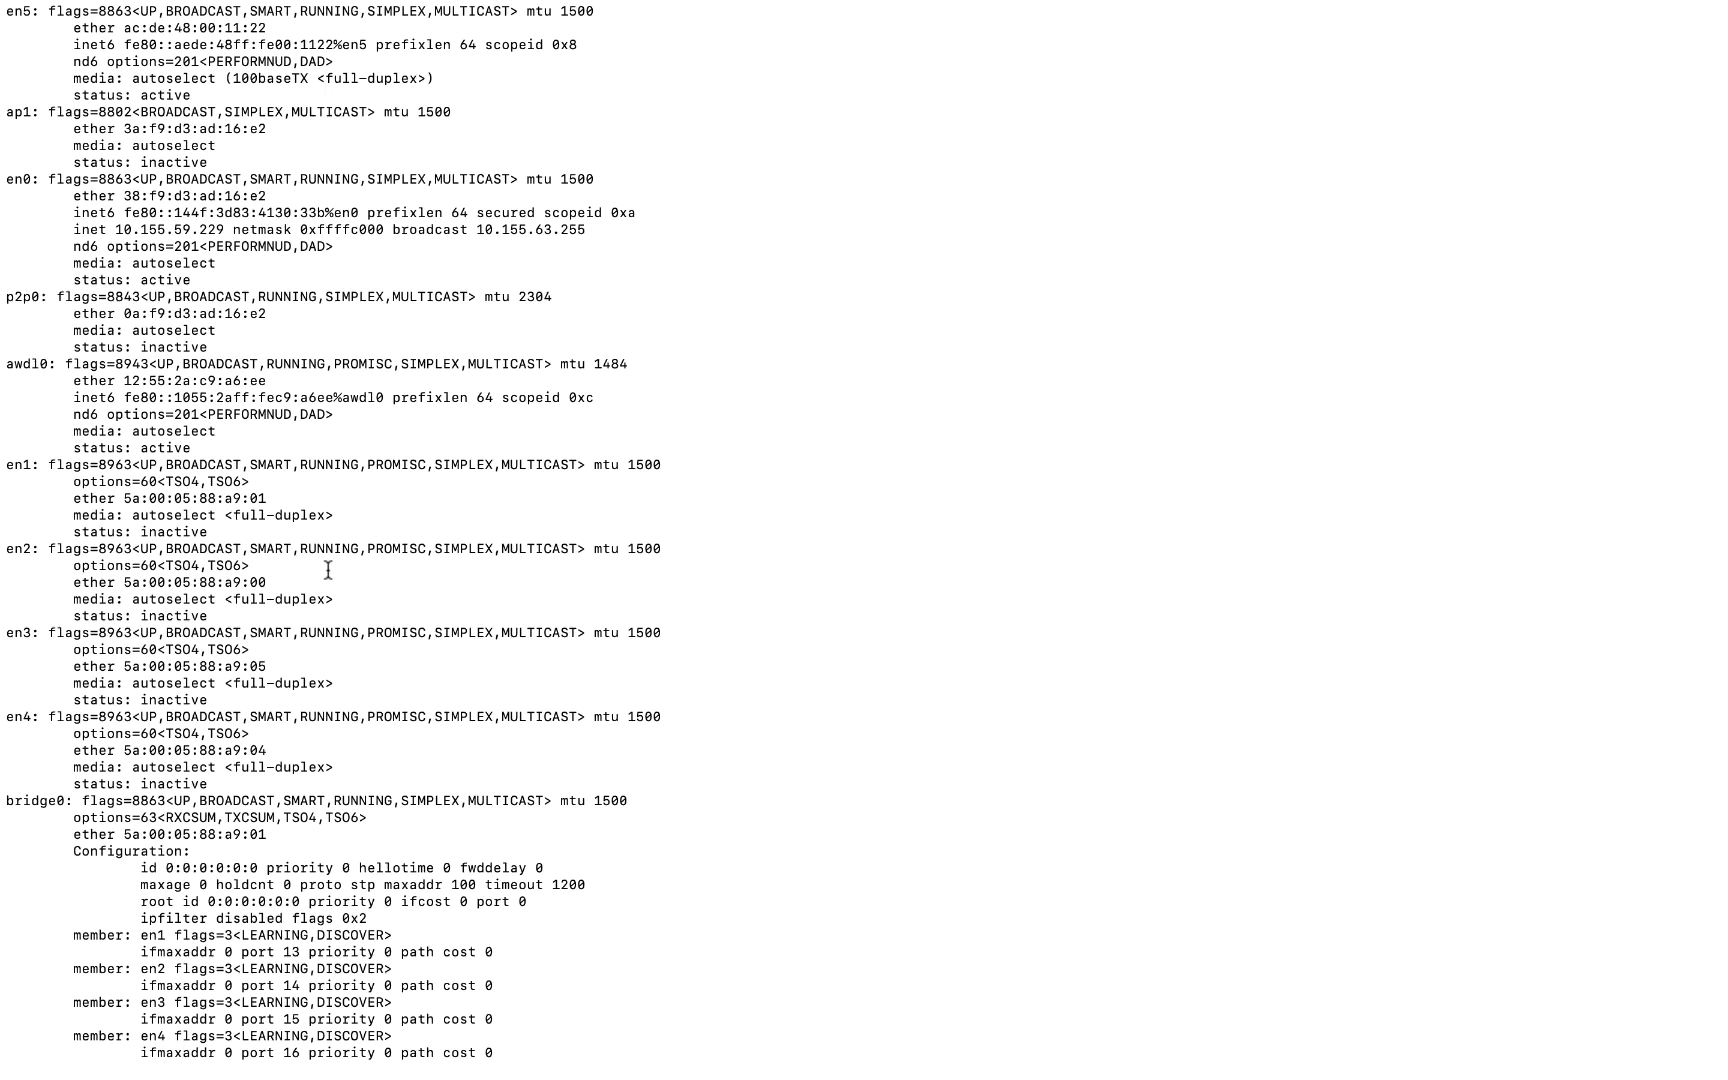
{"action": "double_click", "coordinate": [20, 184]}
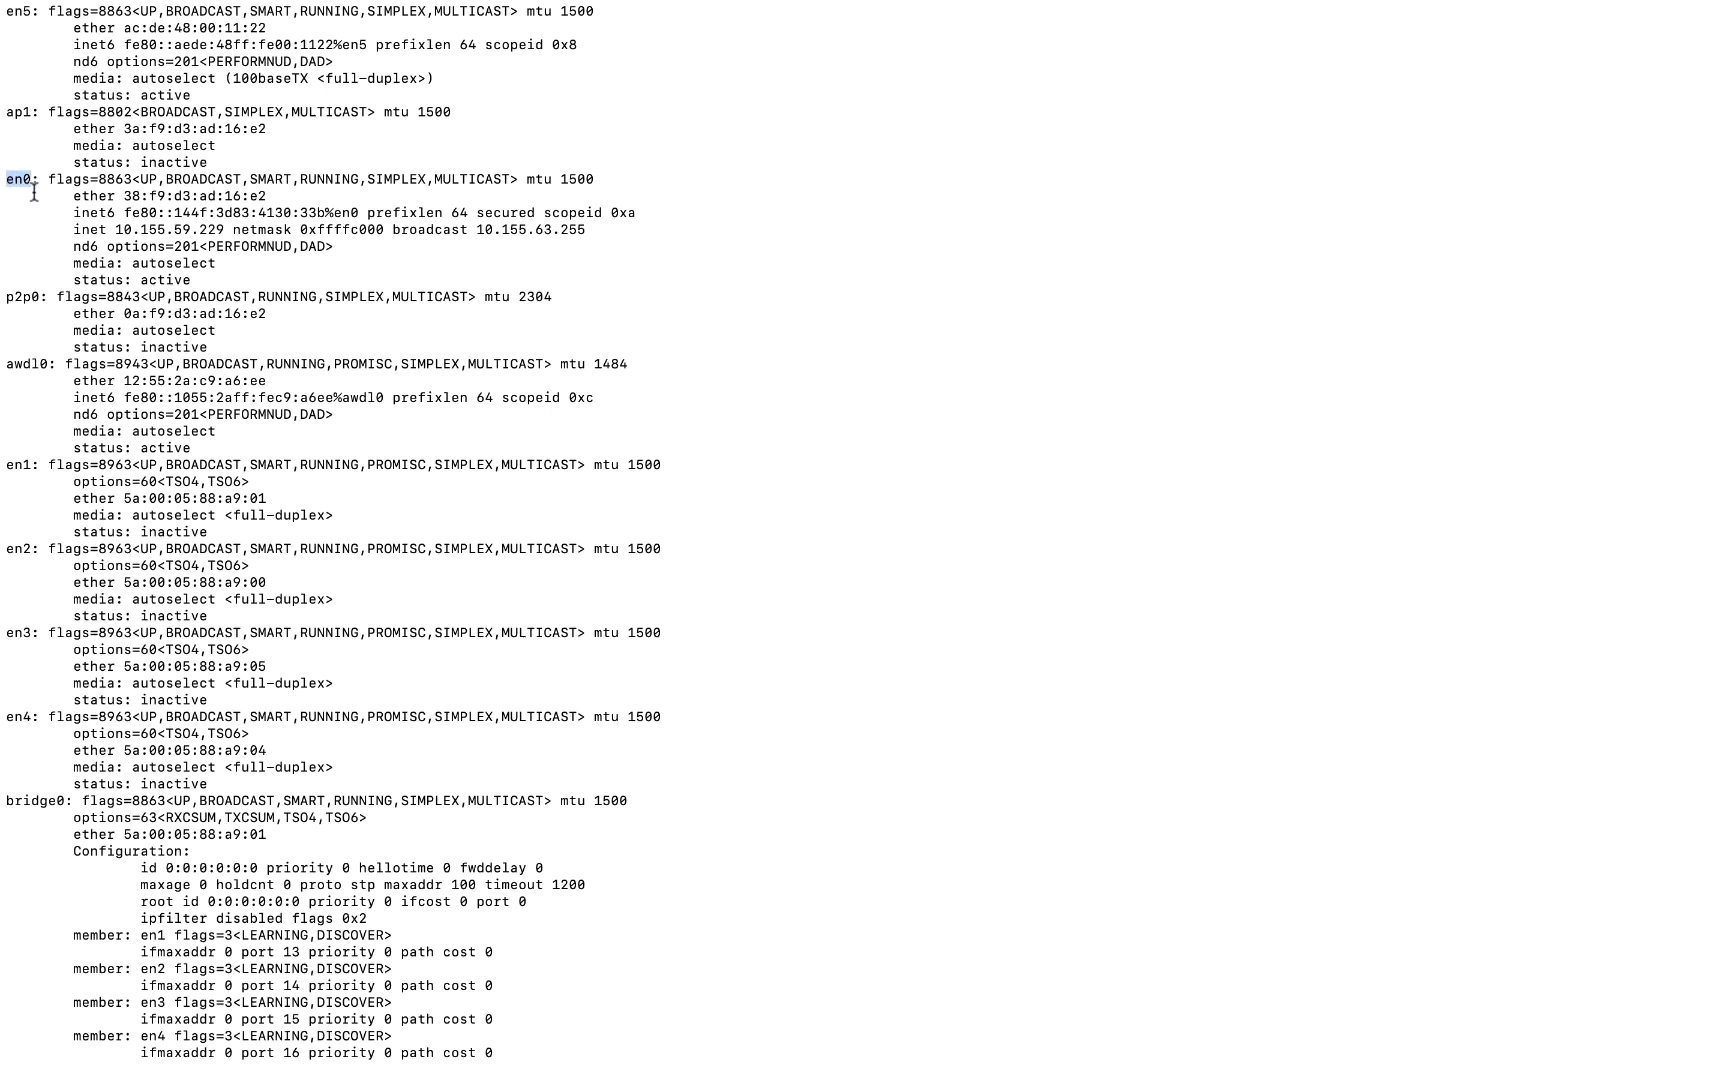
{"action": "double_click", "coordinate": [22, 457]}
{"action": "type", "text": "ifconfig en0"}
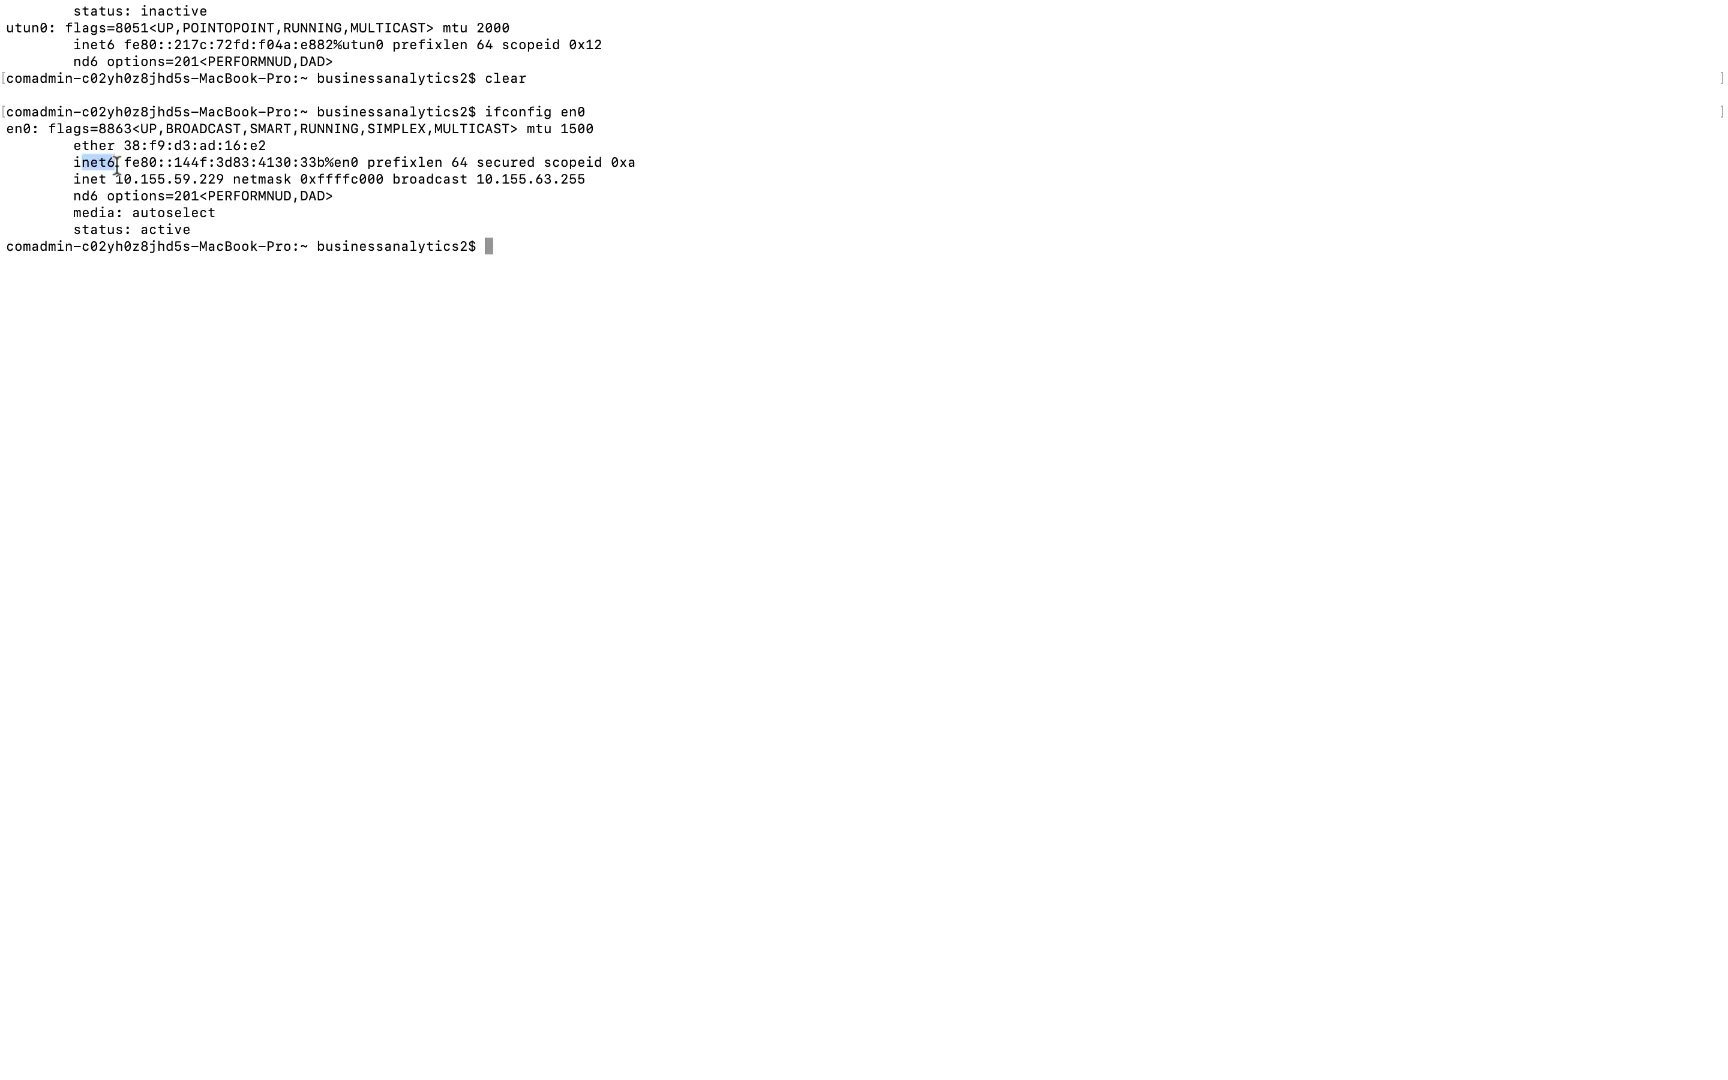
Highlight en0's inet address line and its netmask
{"action": "scroll", "scroll_direction": "down", "scroll_amount": 3}
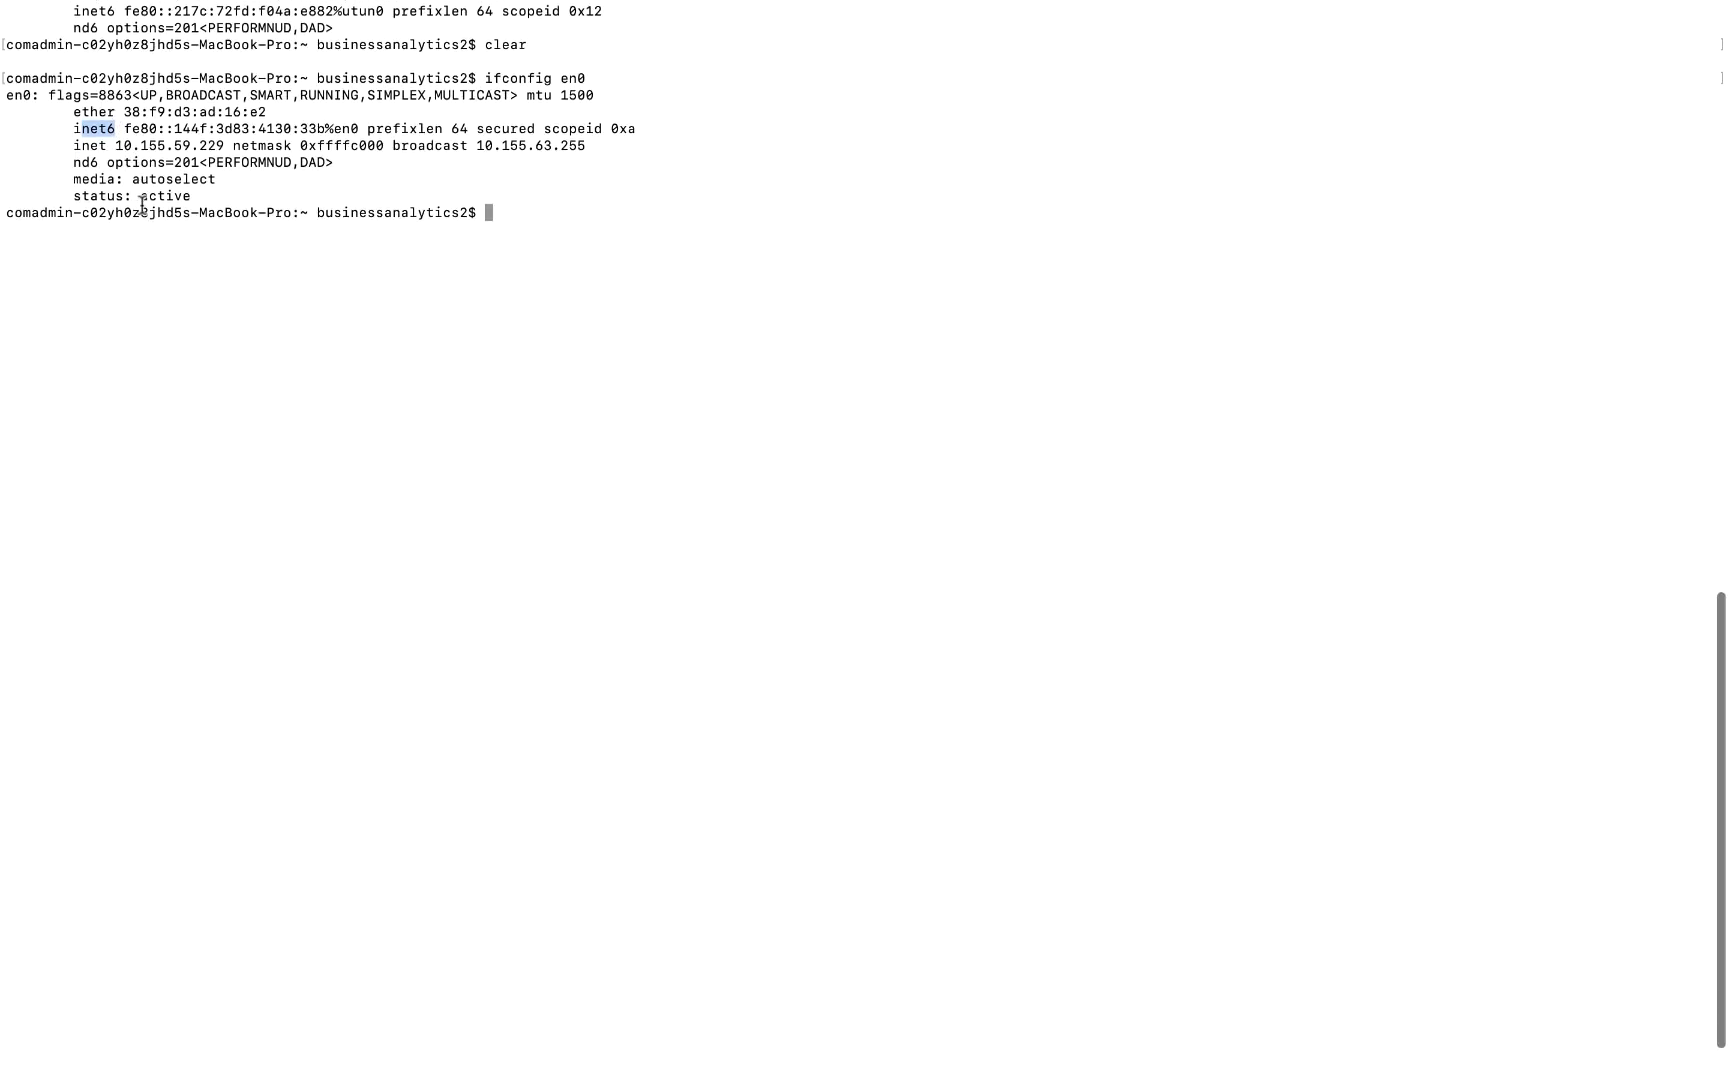
{"action": "mouse_move", "coordinate": [66, 147]}
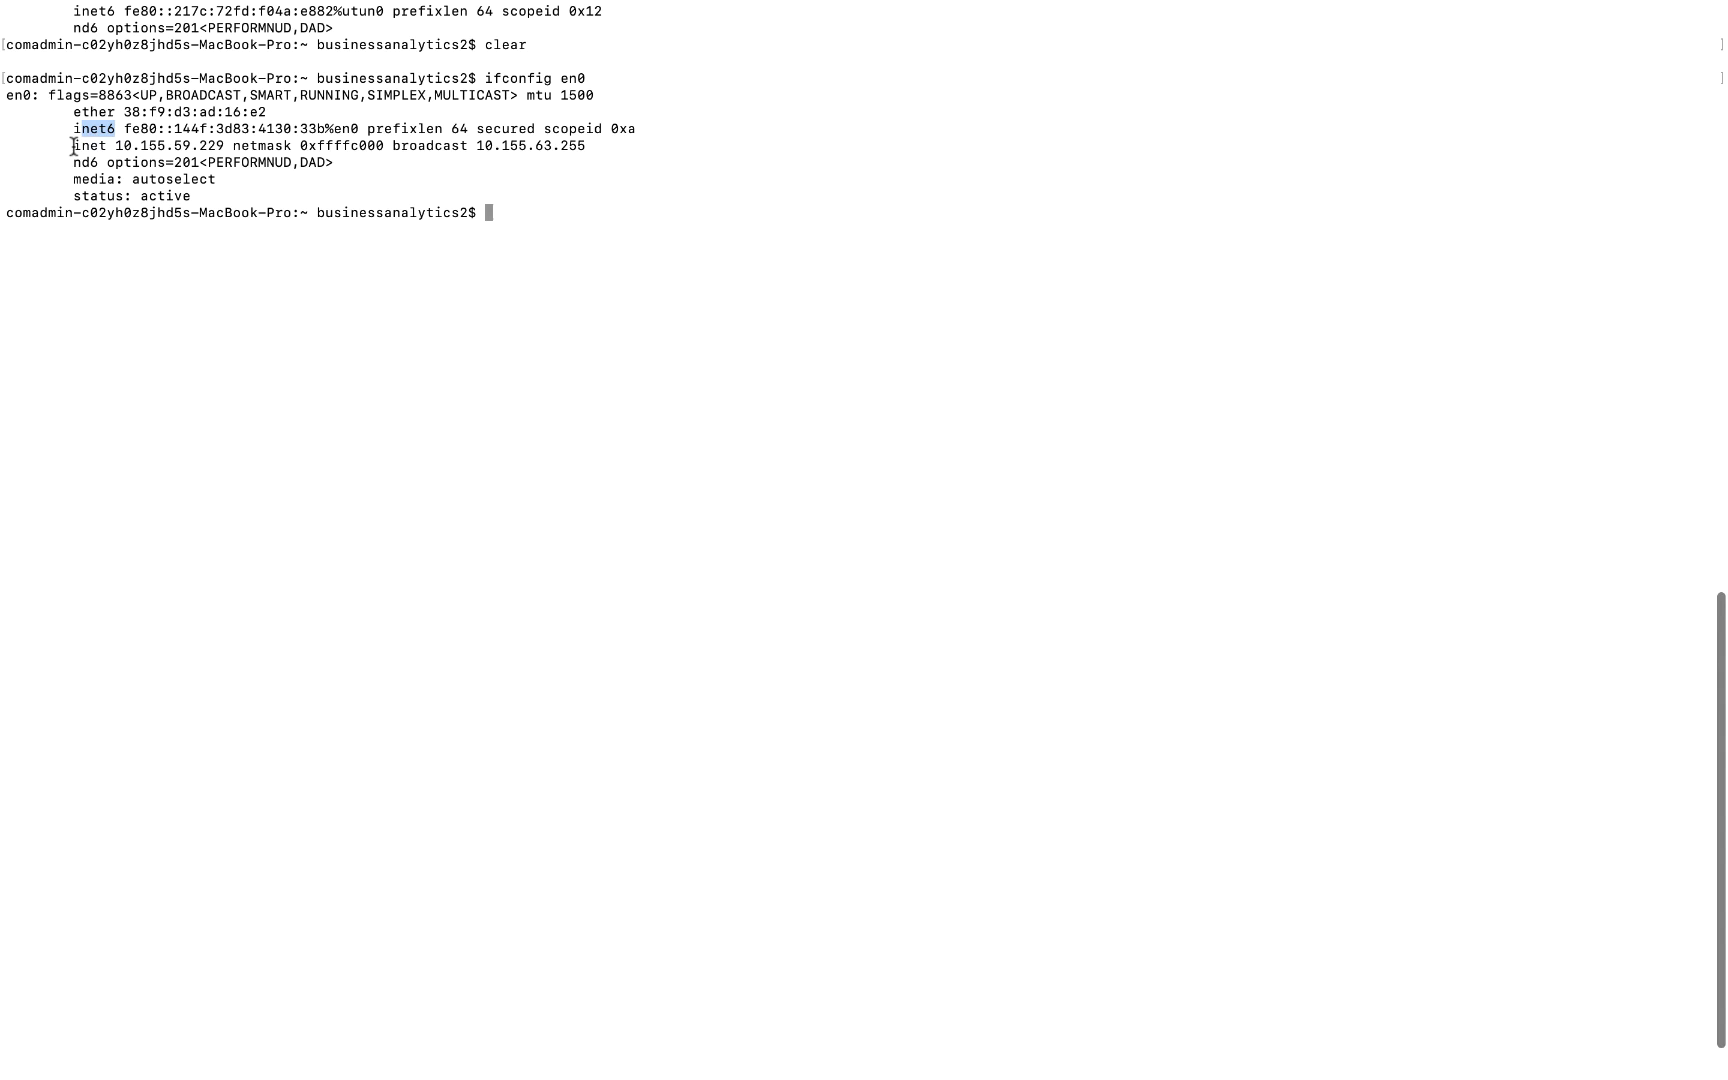
{"action": "double_click", "coordinate": [130, 162]}
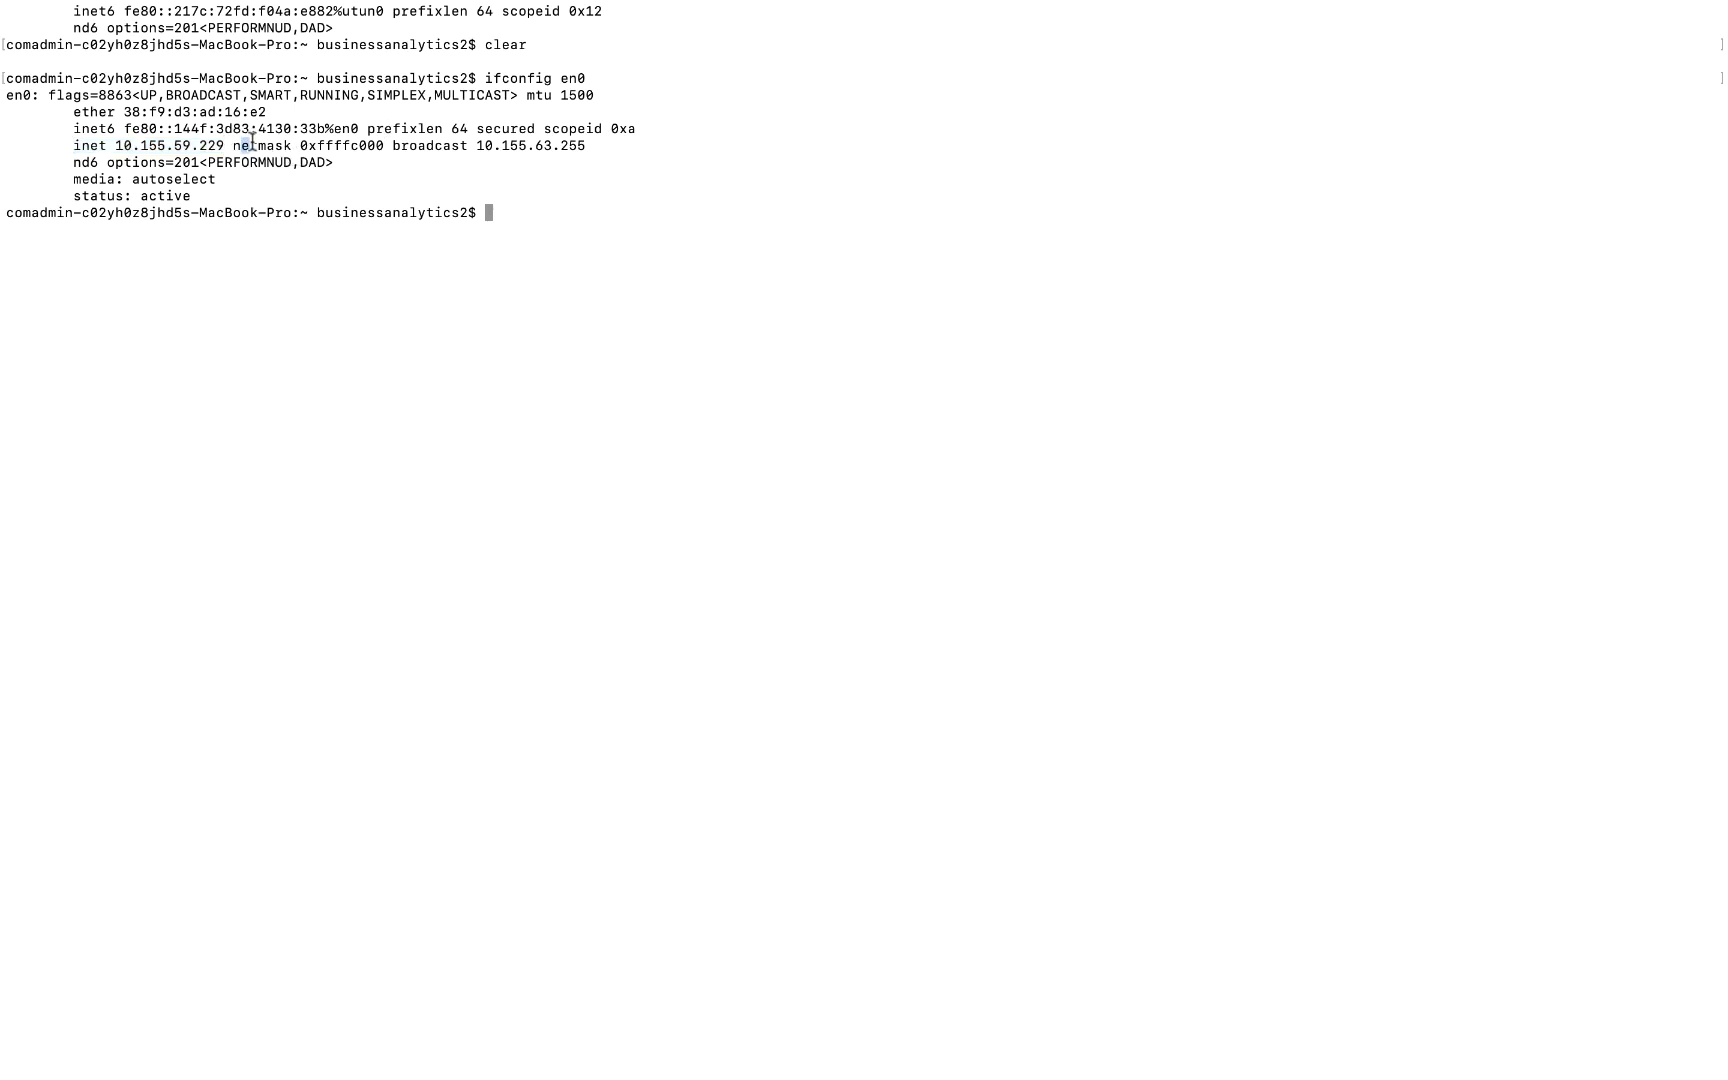
{"action": "double_click", "coordinate": [264, 145]}
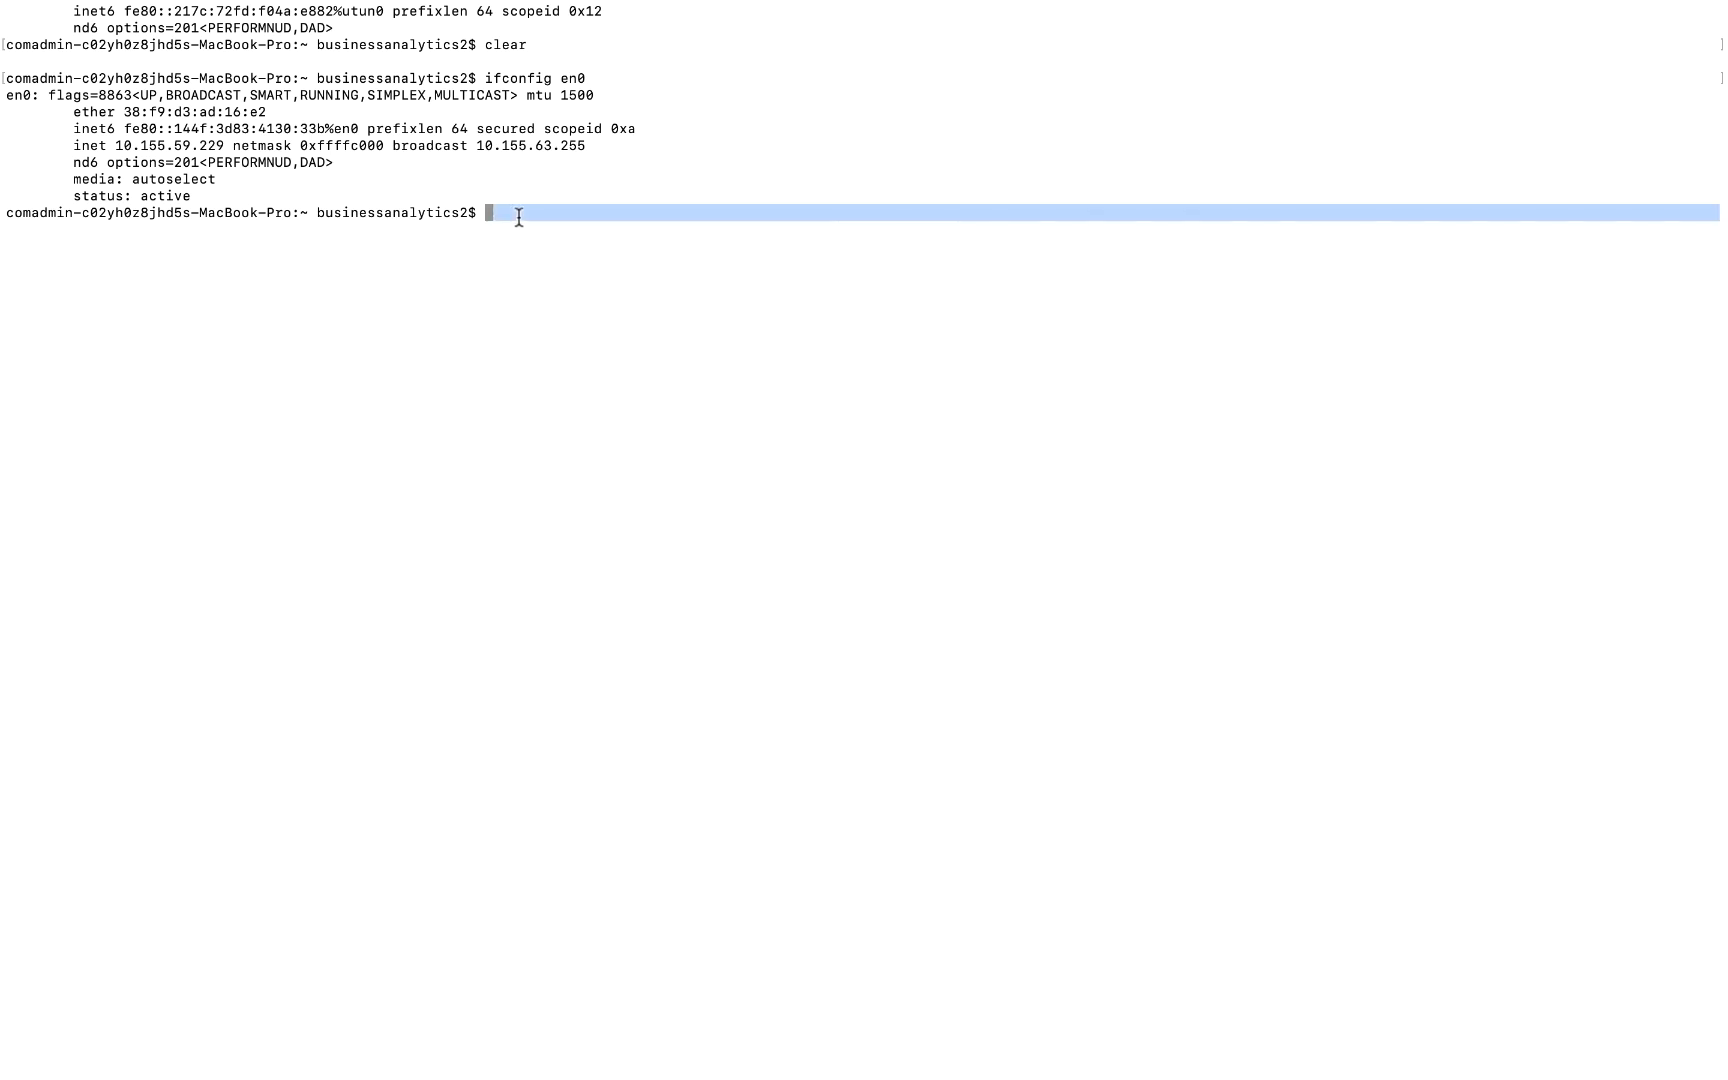
{"action": "mouse_move", "coordinate": [498, 280]}
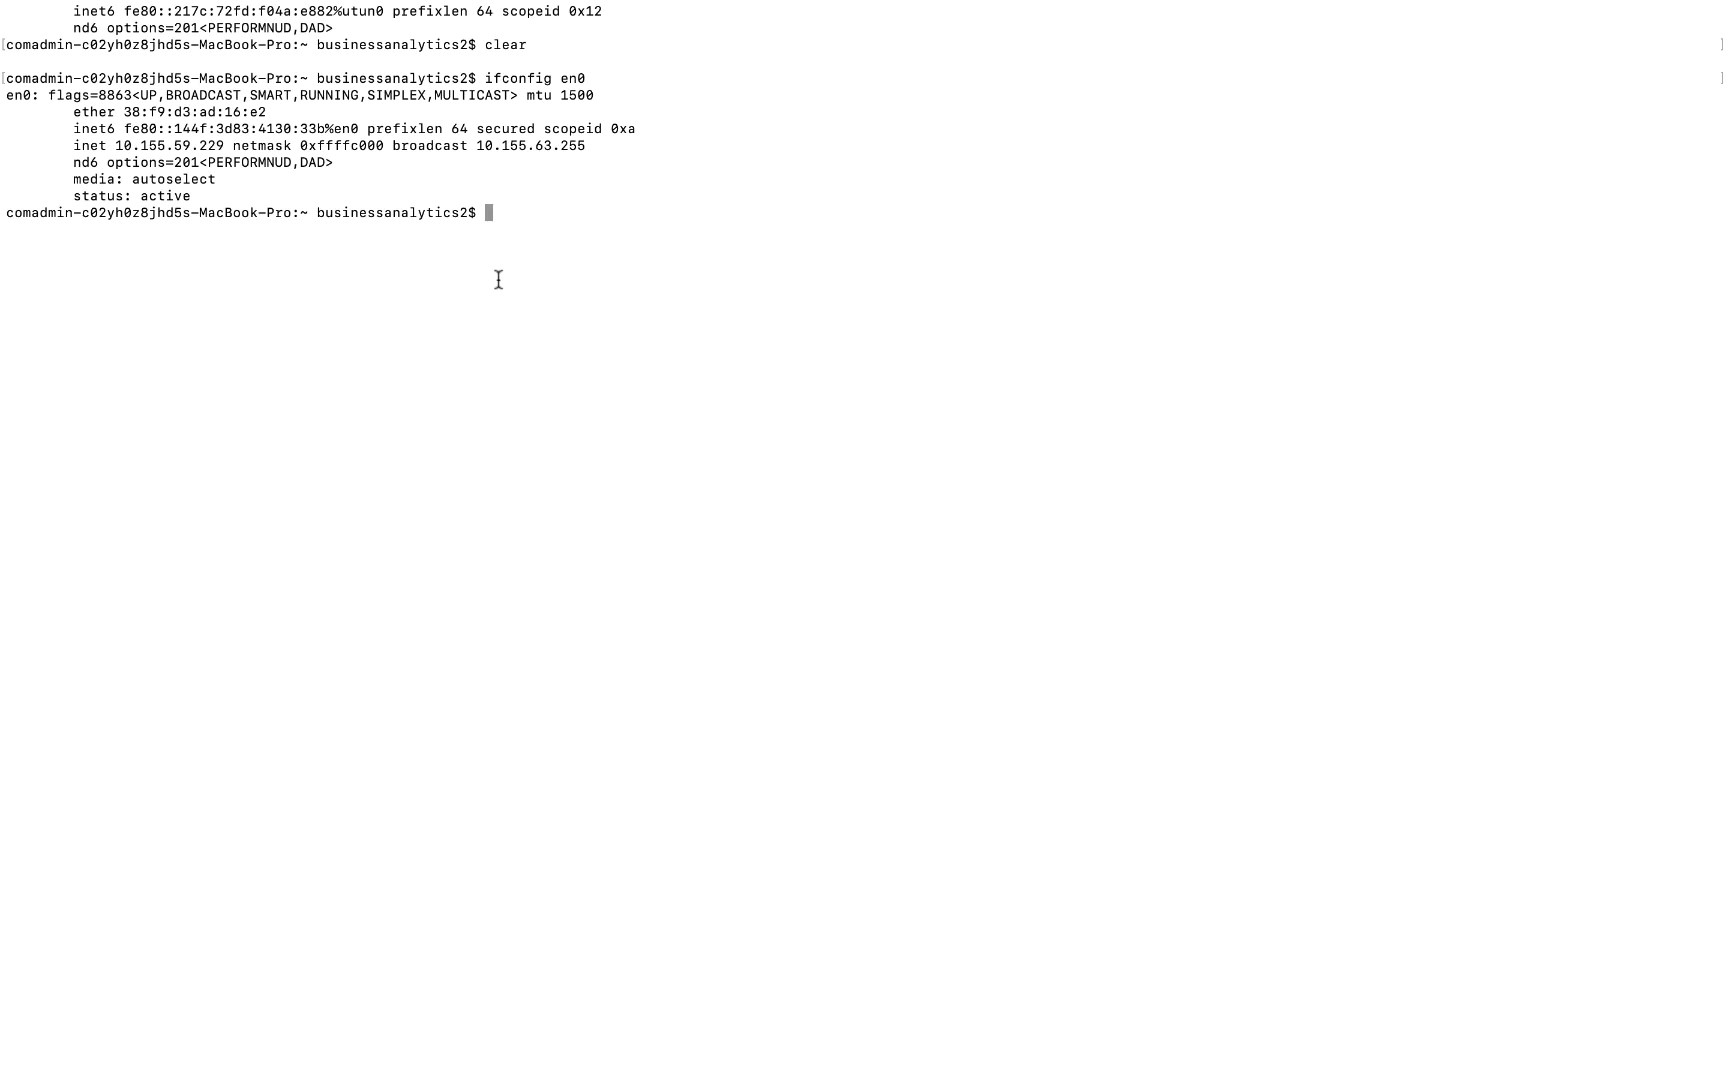
Run ipconfig getpacket en0 and highlight the yiaddr assigned address
{"action": "type", "text": "ipconfig getpacket en0"}
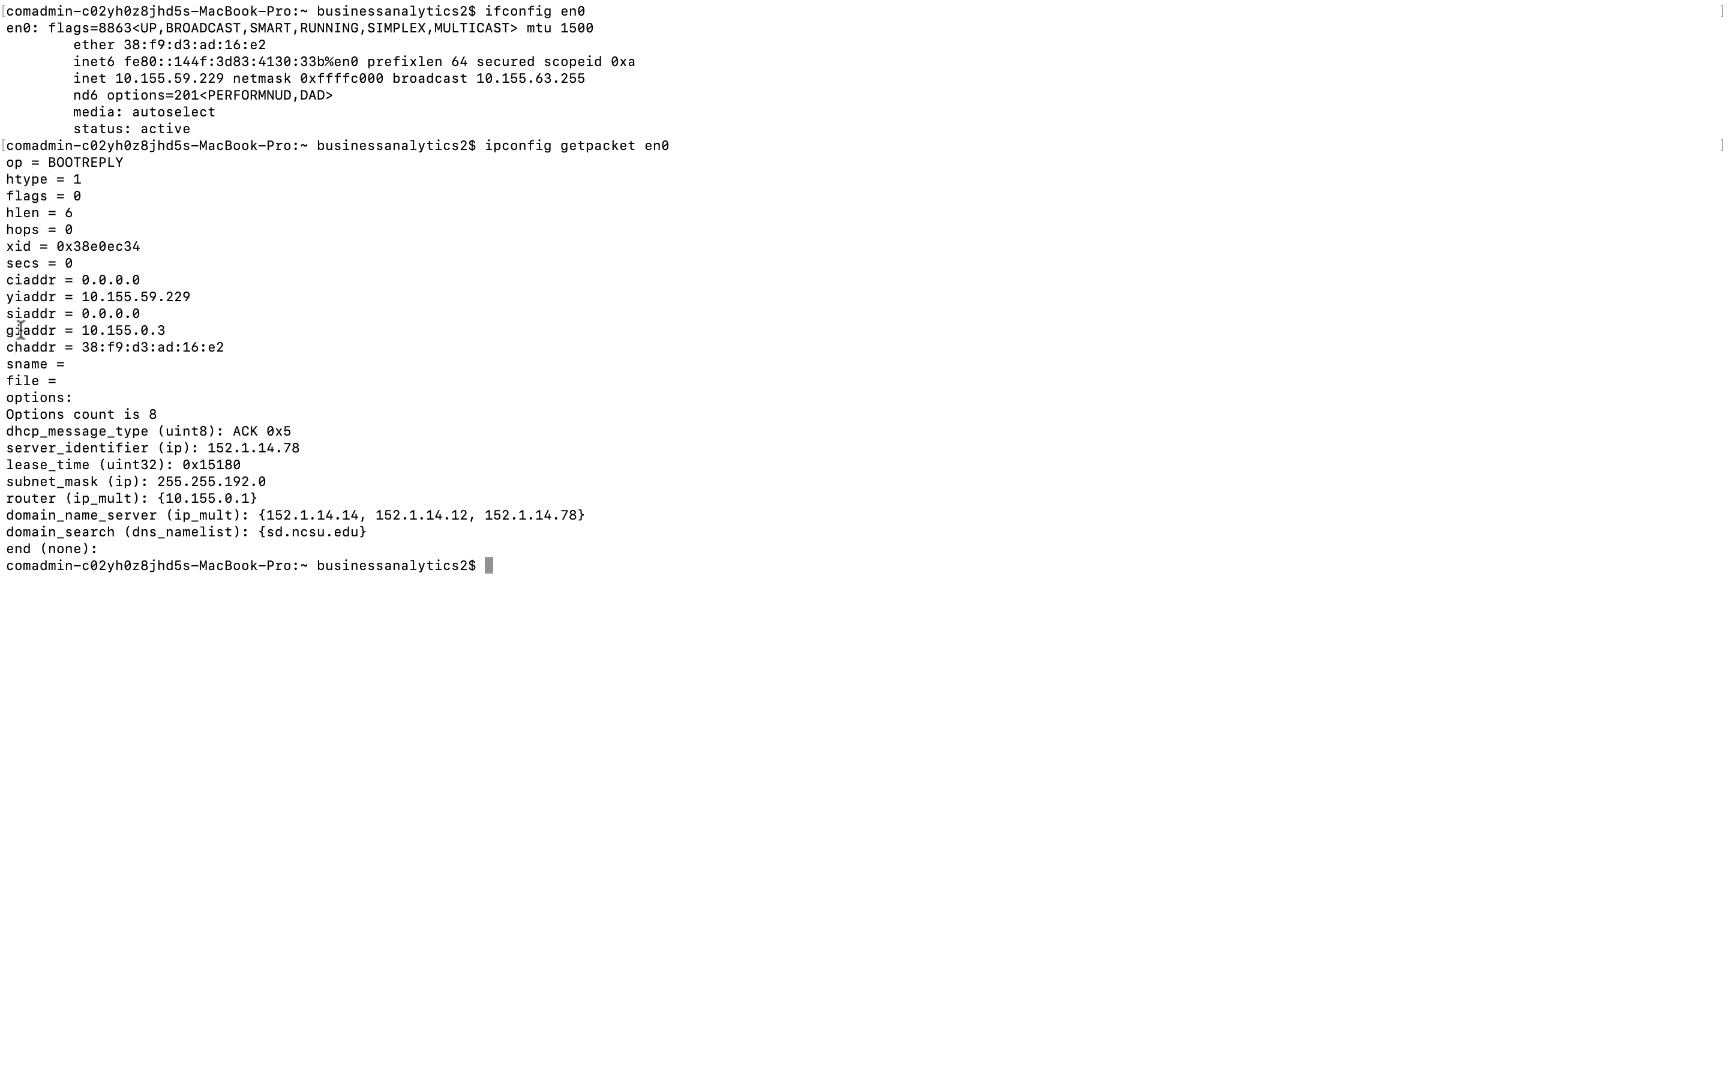
{"action": "double_click", "coordinate": [30, 298]}
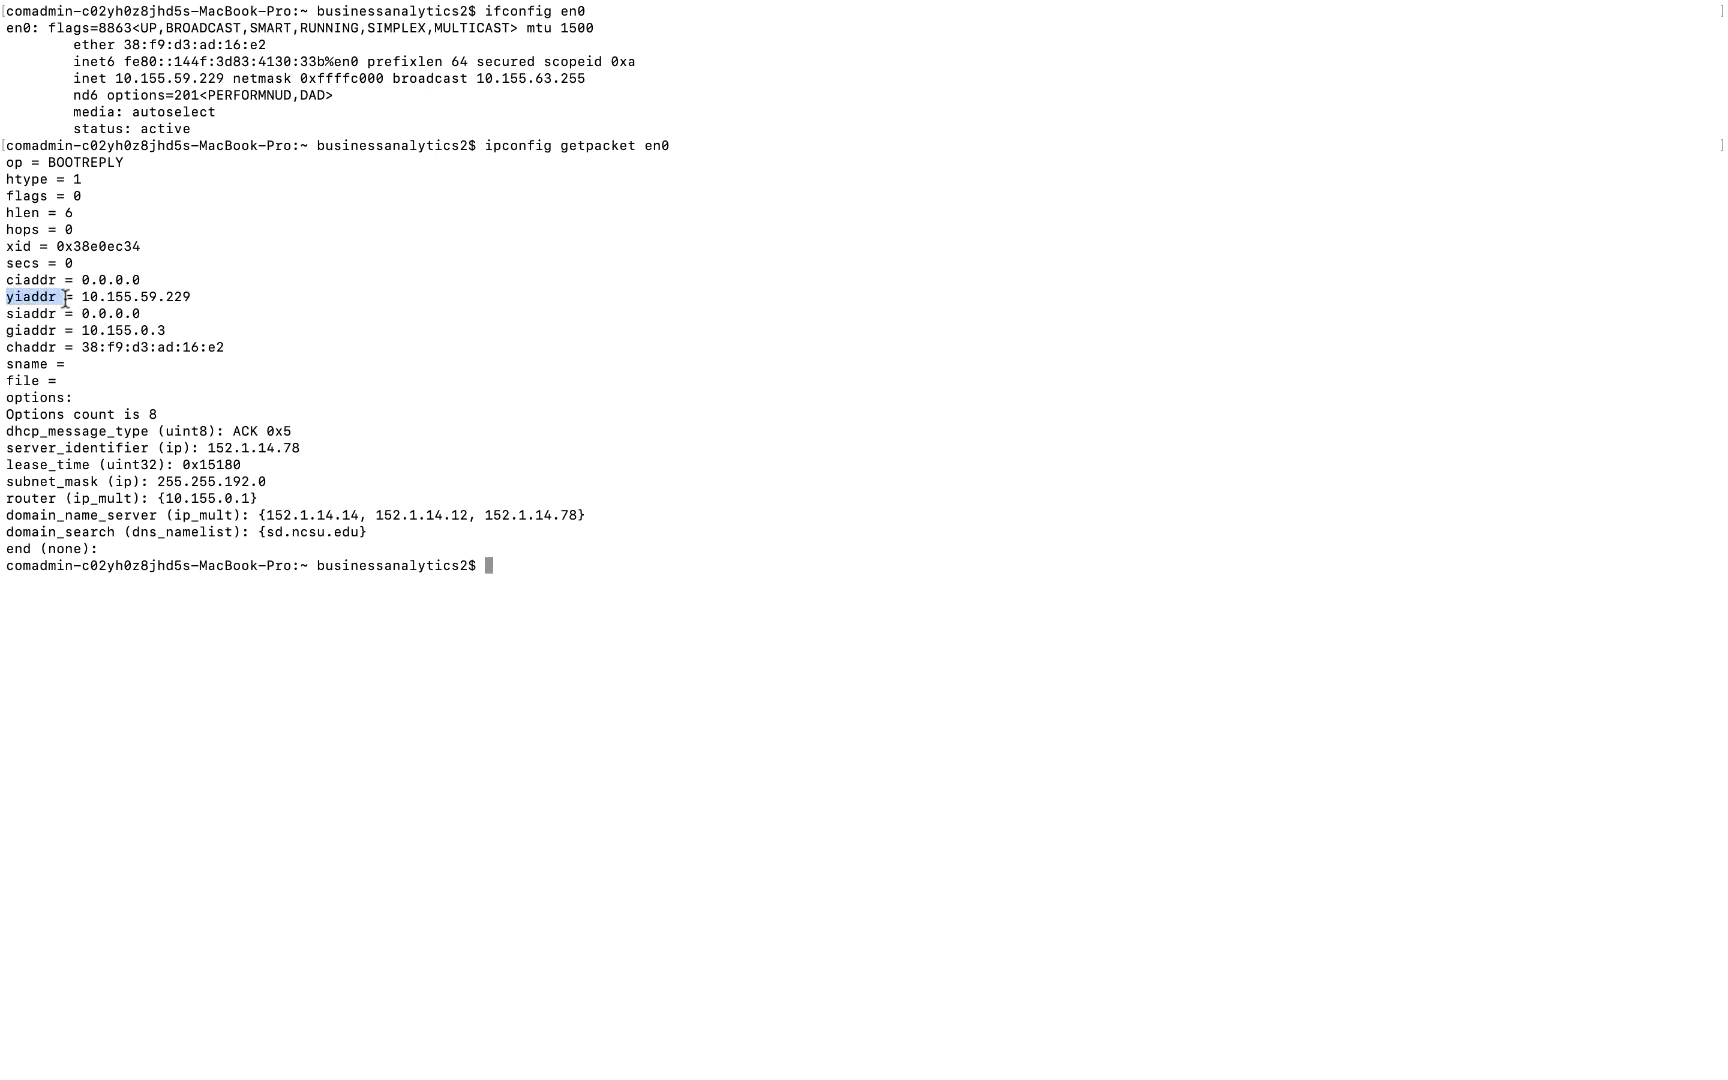